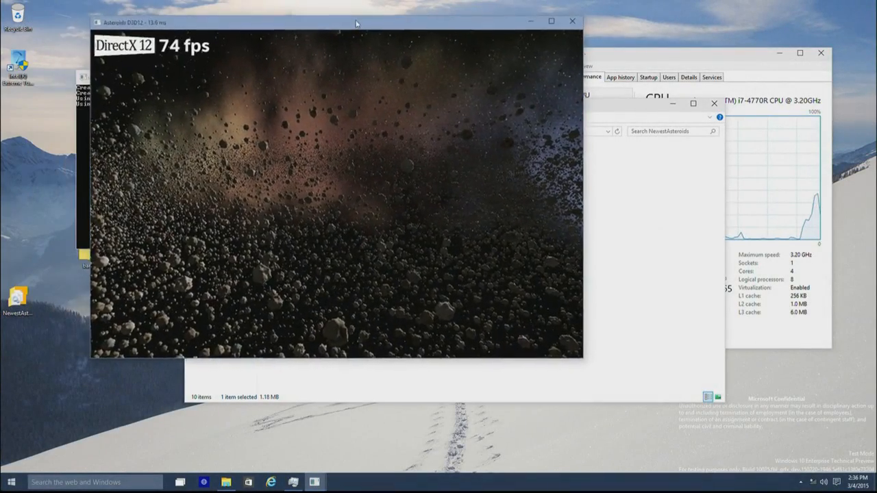
Step: Move the Asteroids D3D12 window aside so it no longer covers Task Manager
left_click_drag(356, 22, 327, 23)
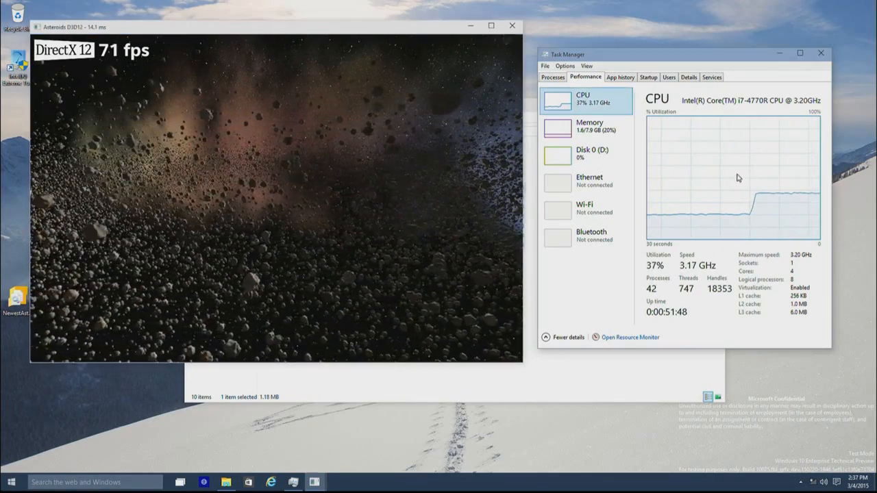
right_click(733, 178)
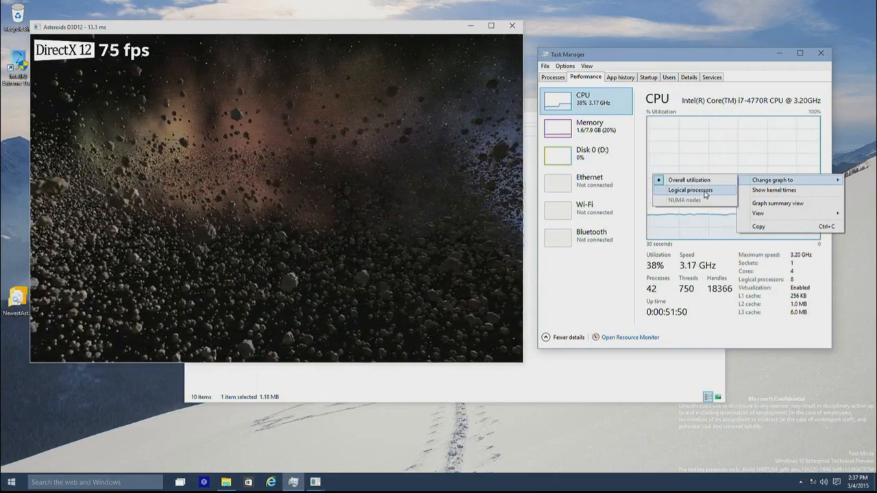
left_click(689, 189)
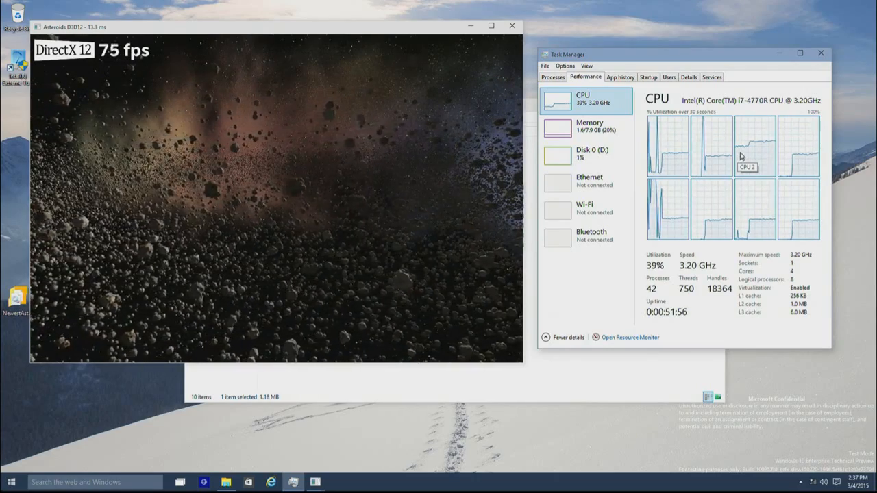
right_click(753, 148)
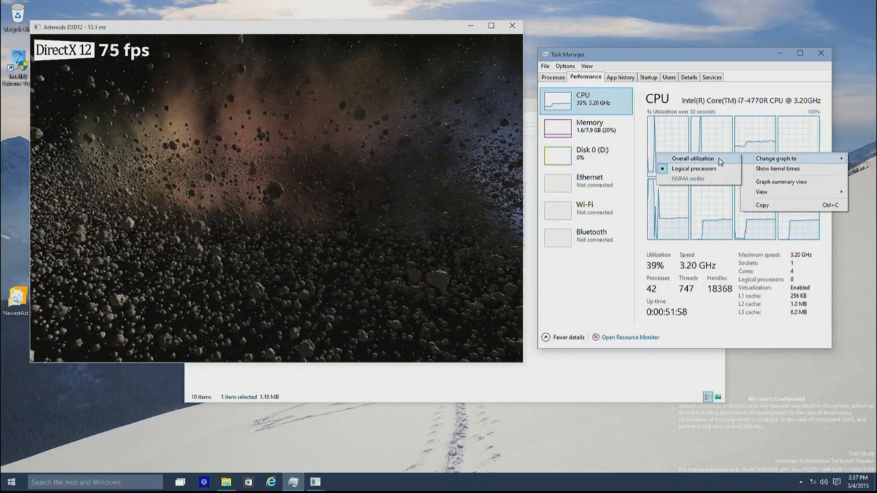
left_click(692, 159)
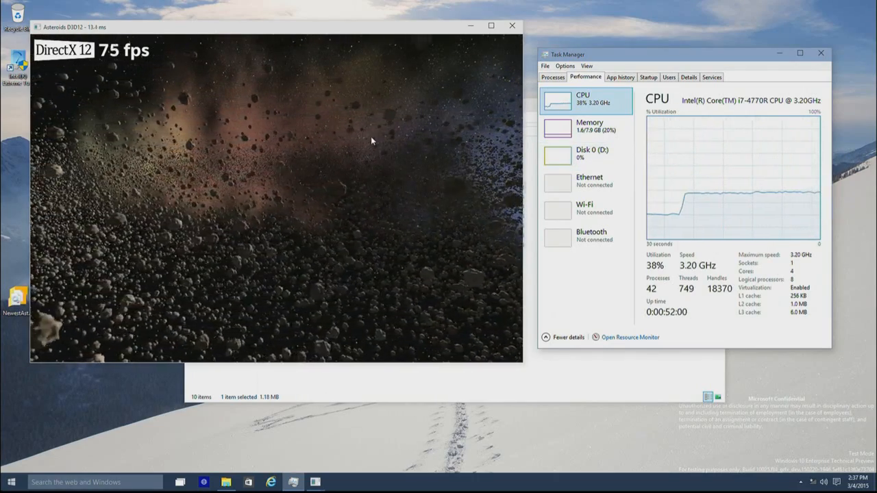